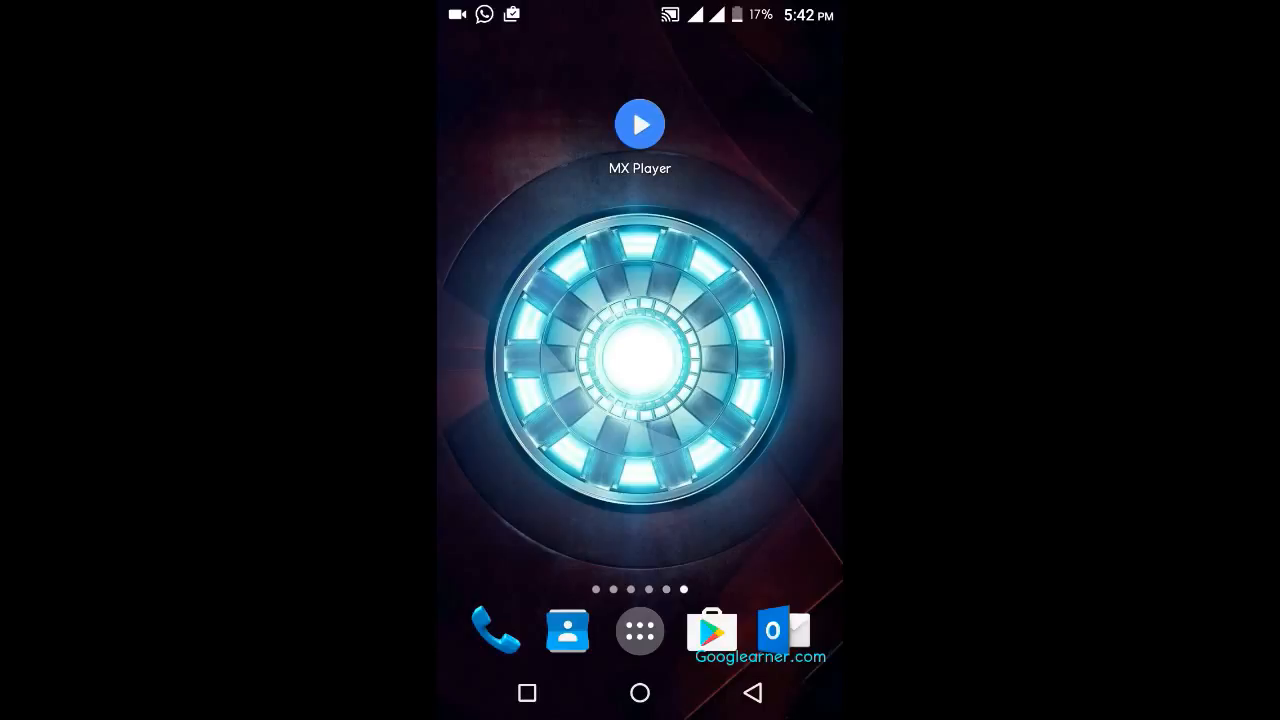
Launch MX Player from the home screen to reach the Video folder list
click(640, 124)
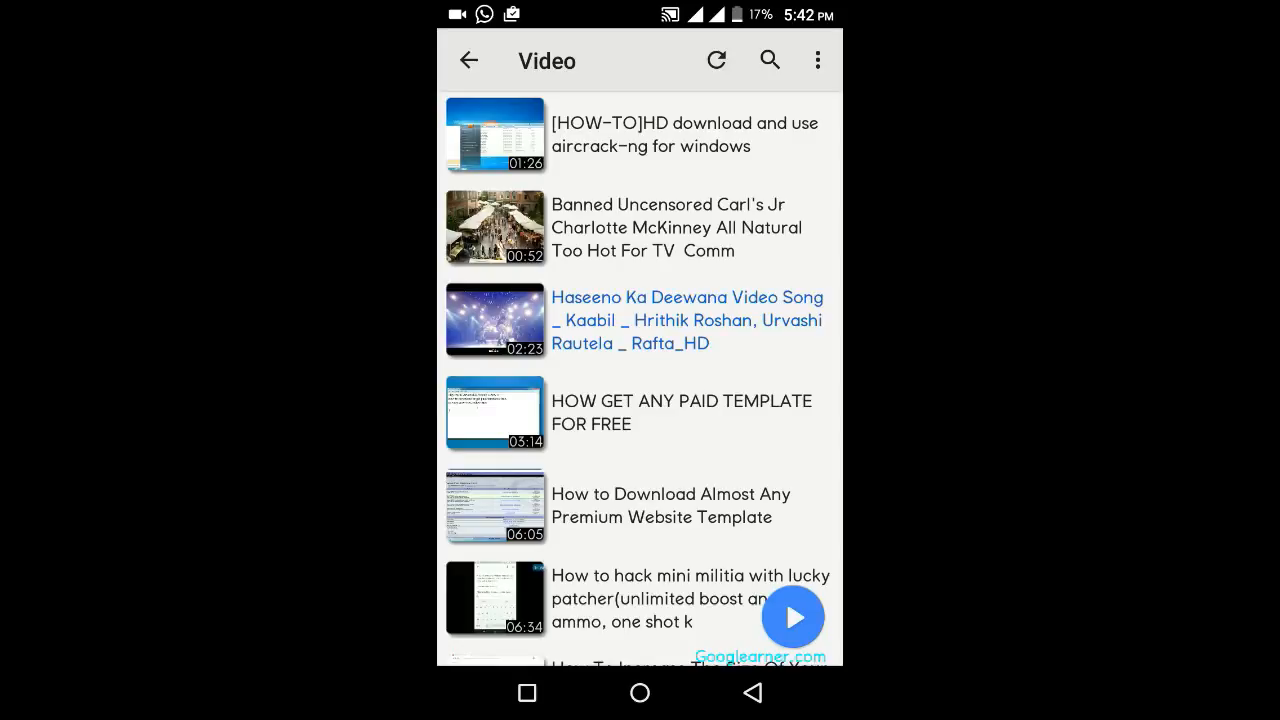
click(640, 320)
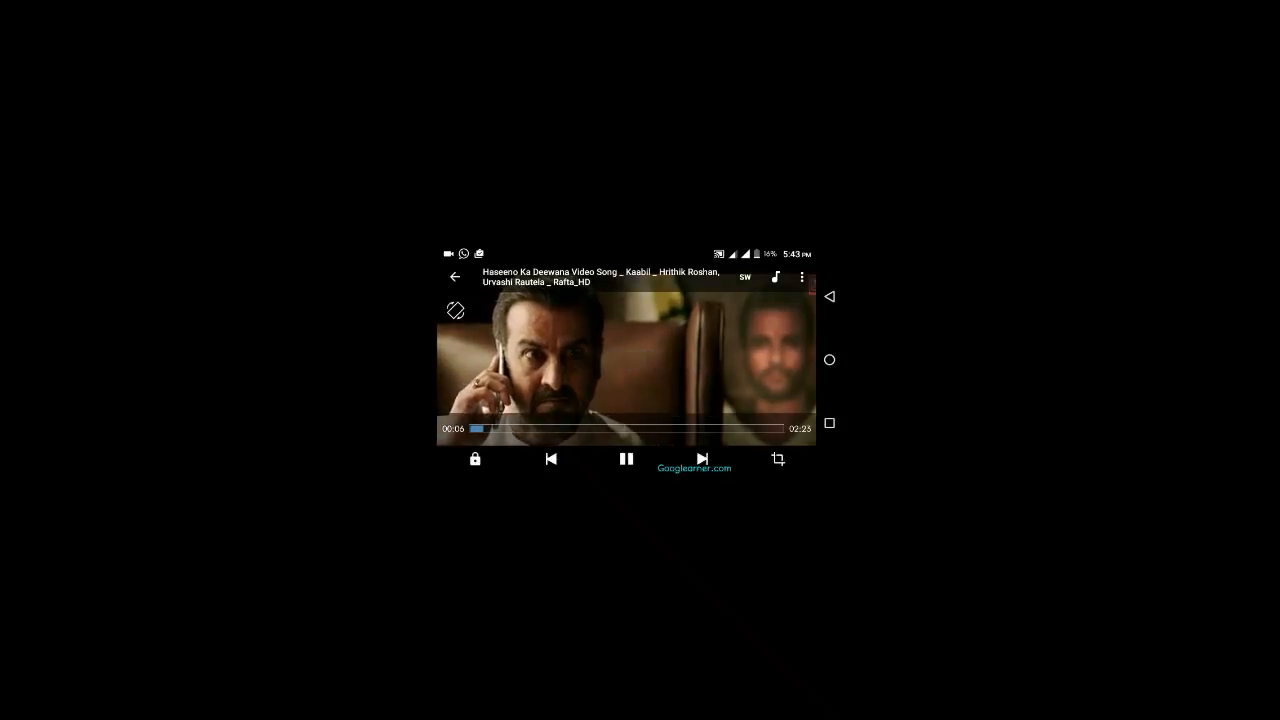
click(778, 458)
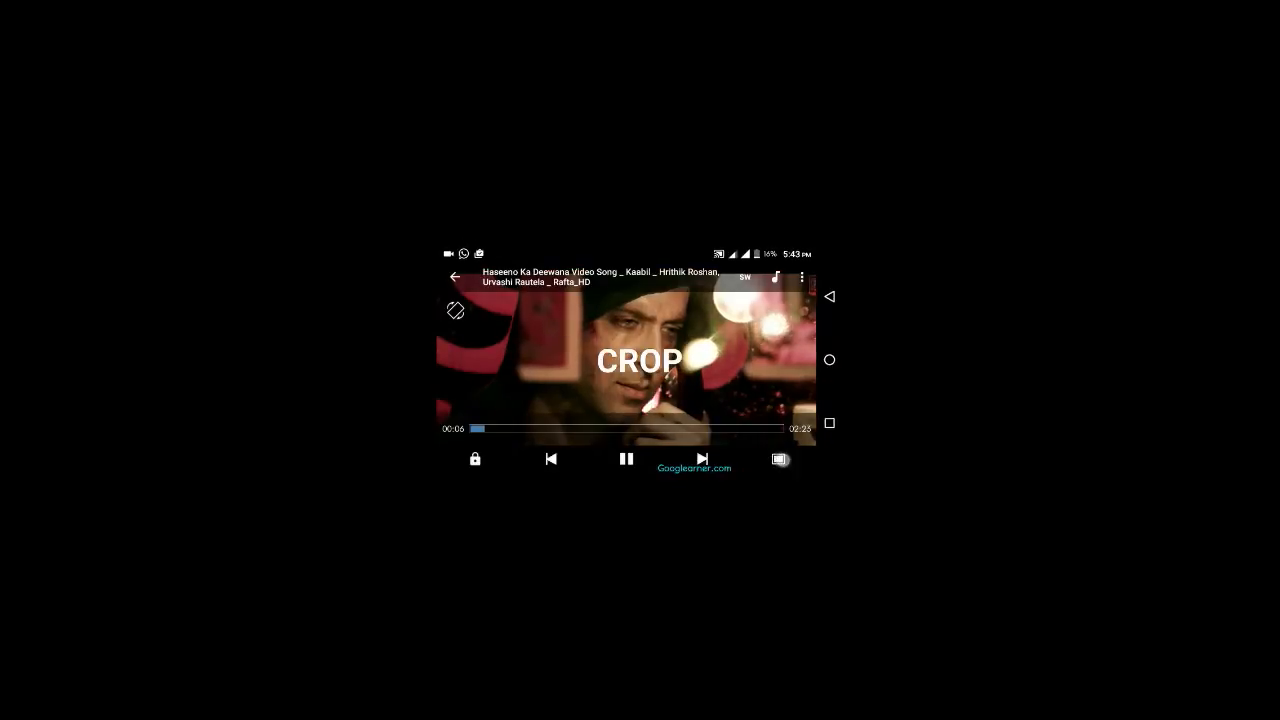
click(456, 278)
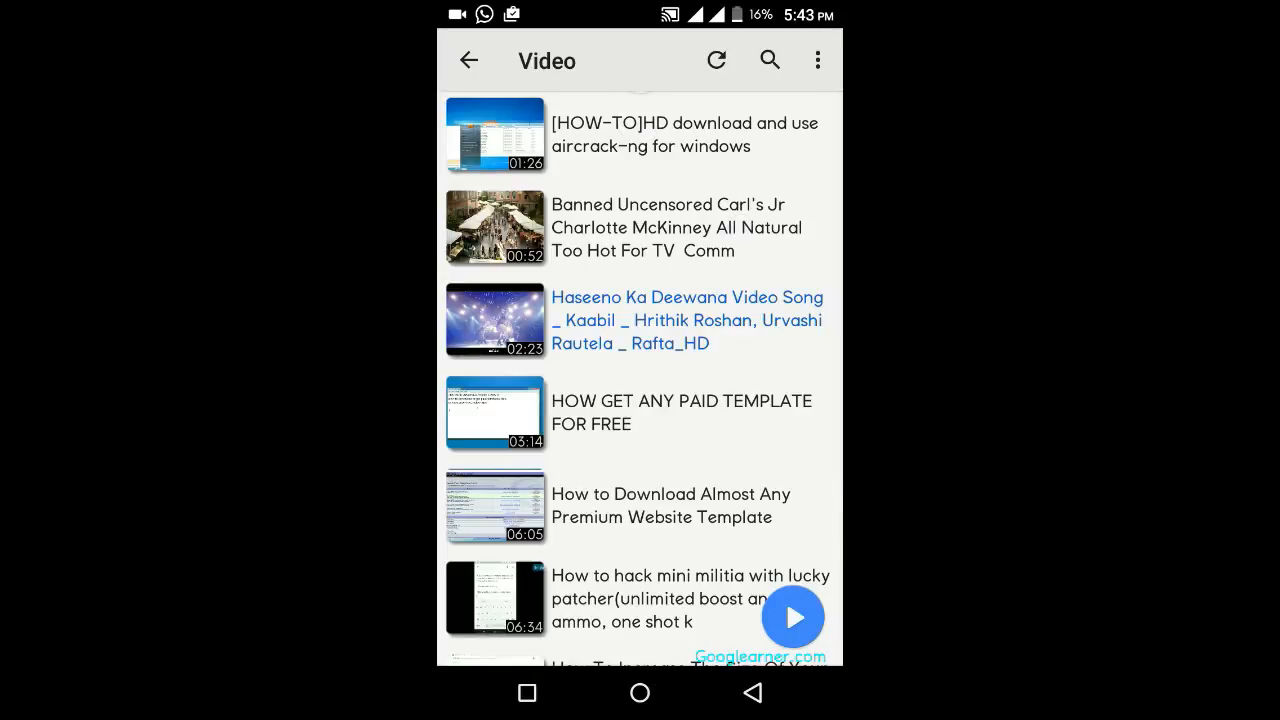
Reach the Player preferences through the overflow menu's Settings entry
click(816, 60)
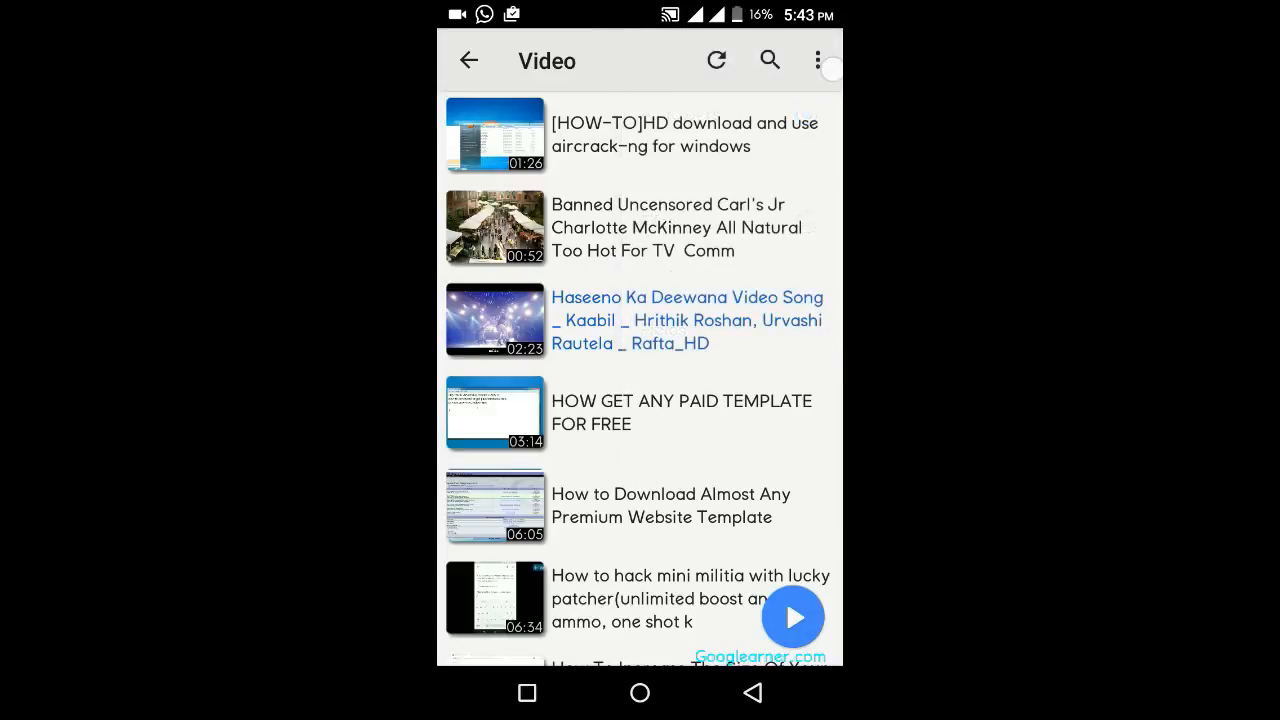
click(820, 60)
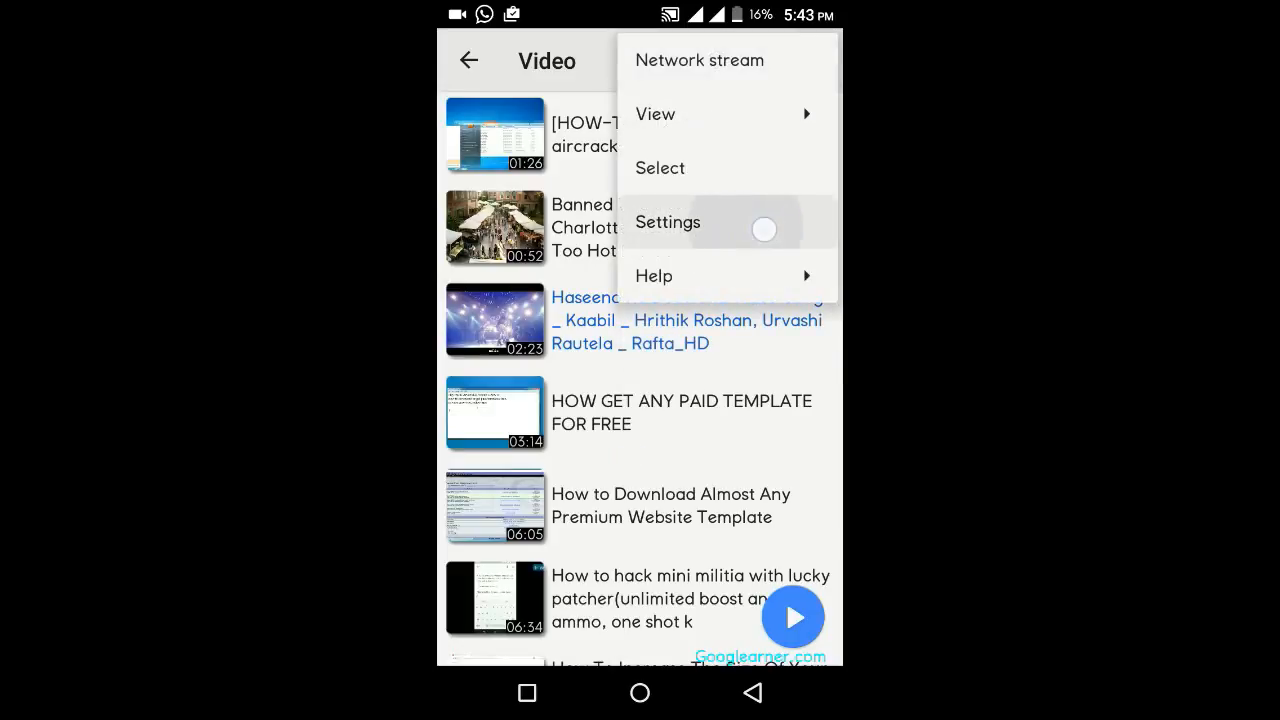
click(668, 222)
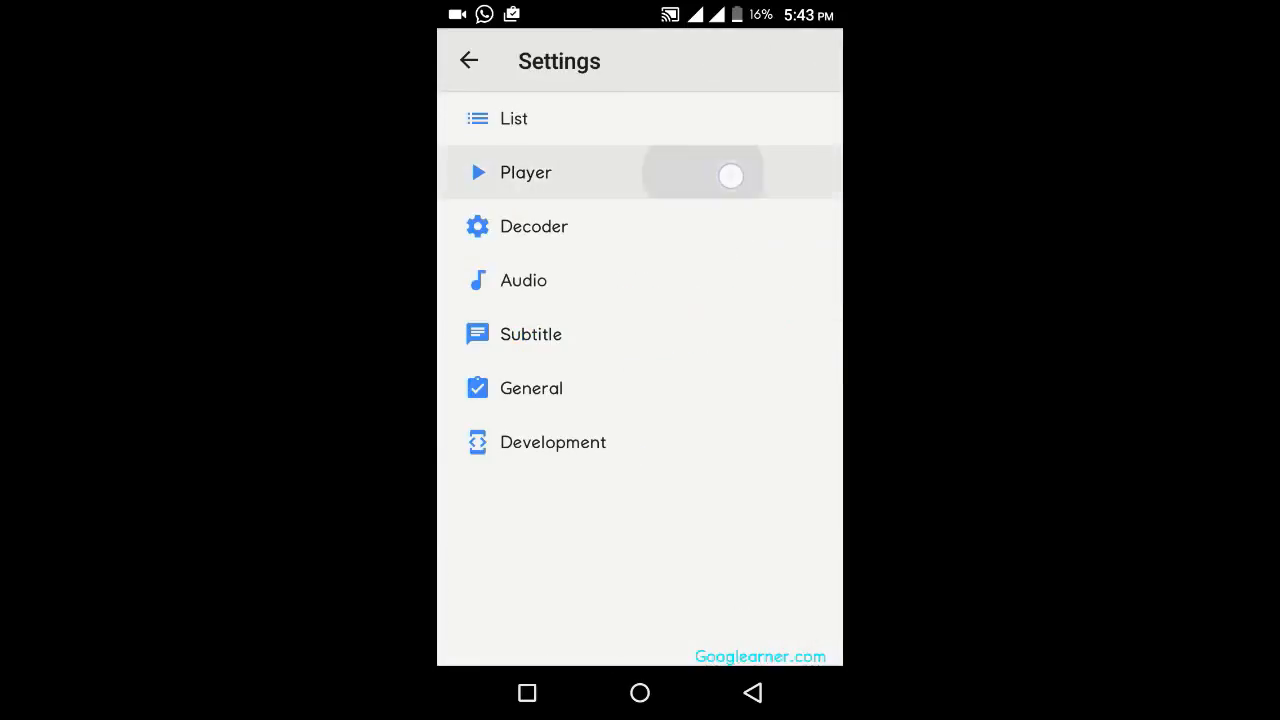
click(524, 172)
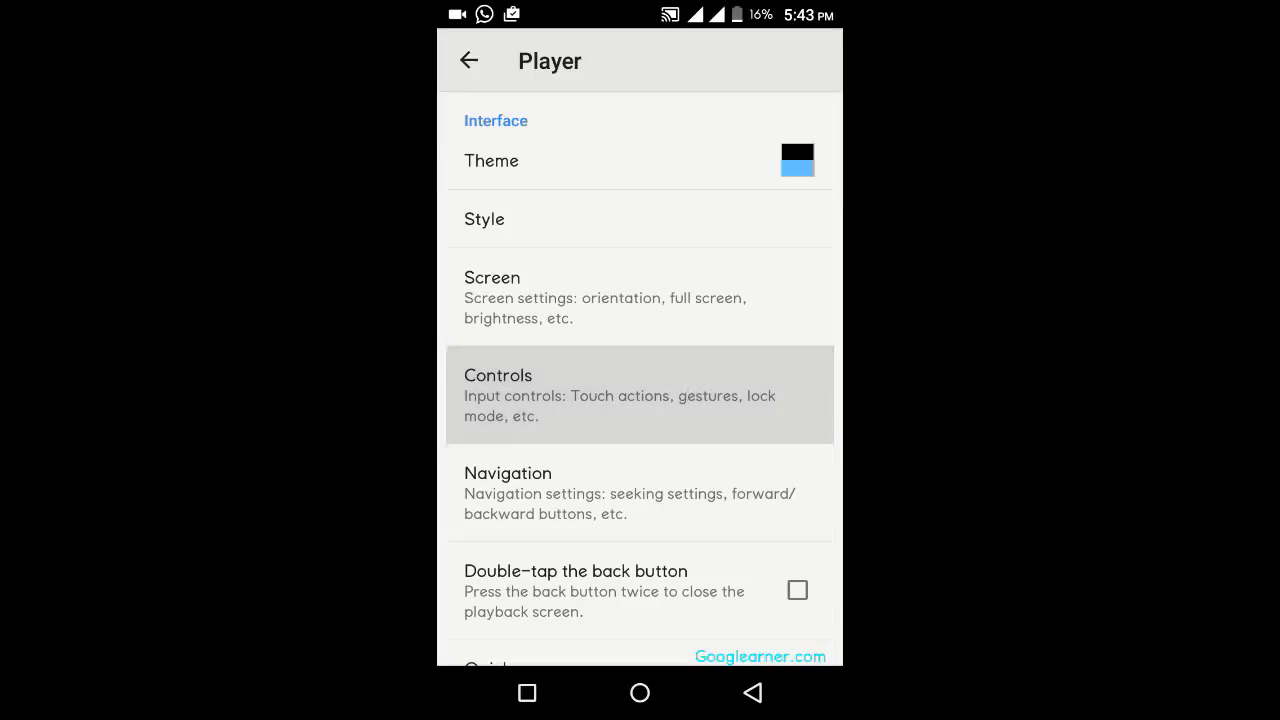
Enable the Zoom and Pan gesture under the Controls options
click(640, 394)
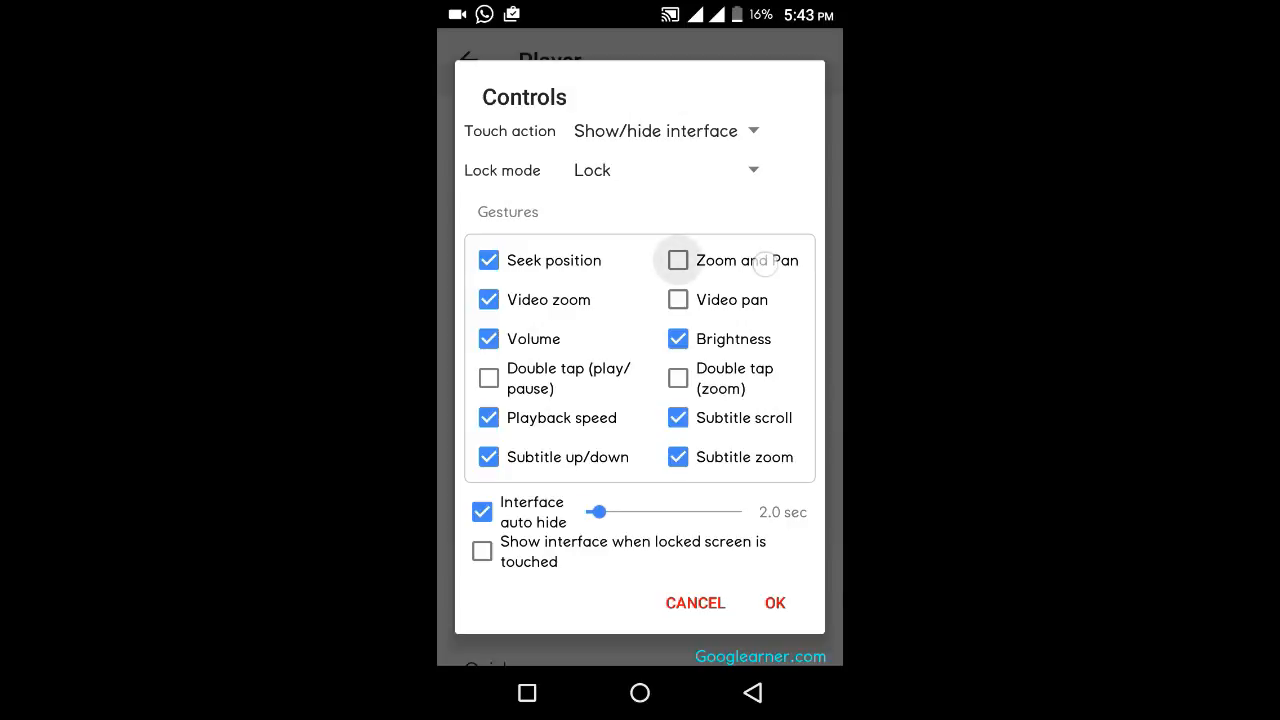
click(678, 260)
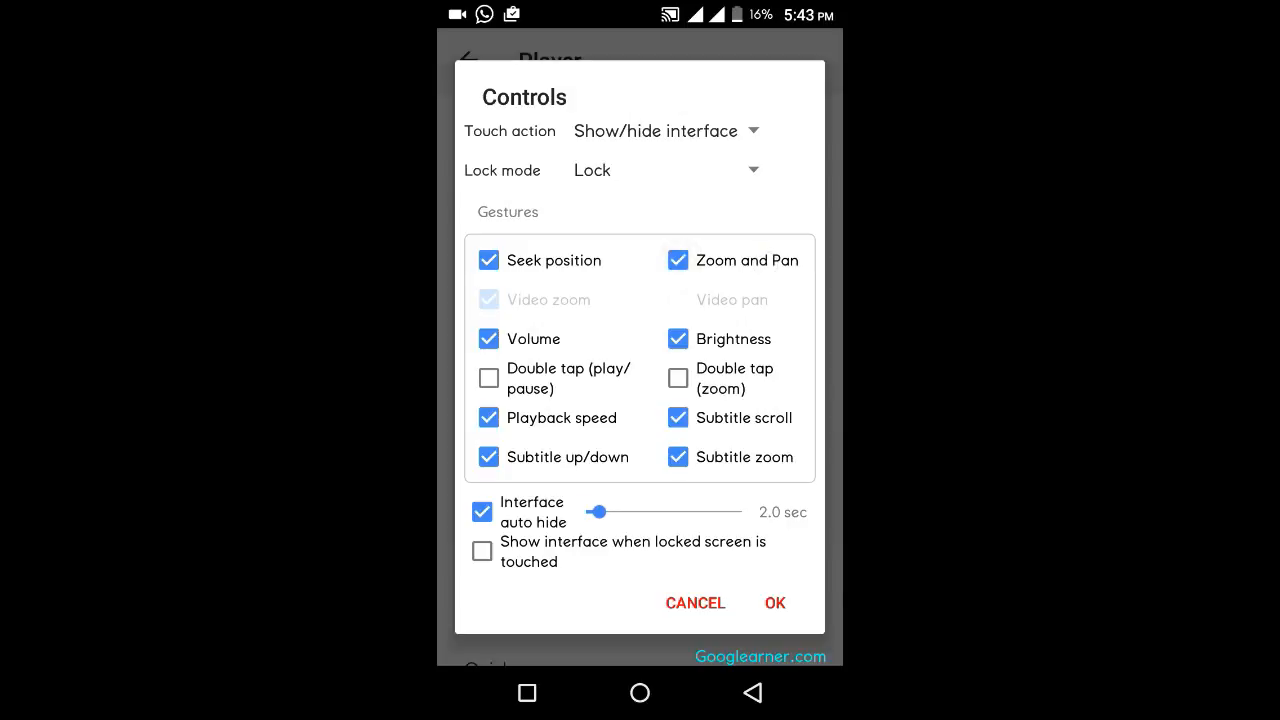
click(776, 602)
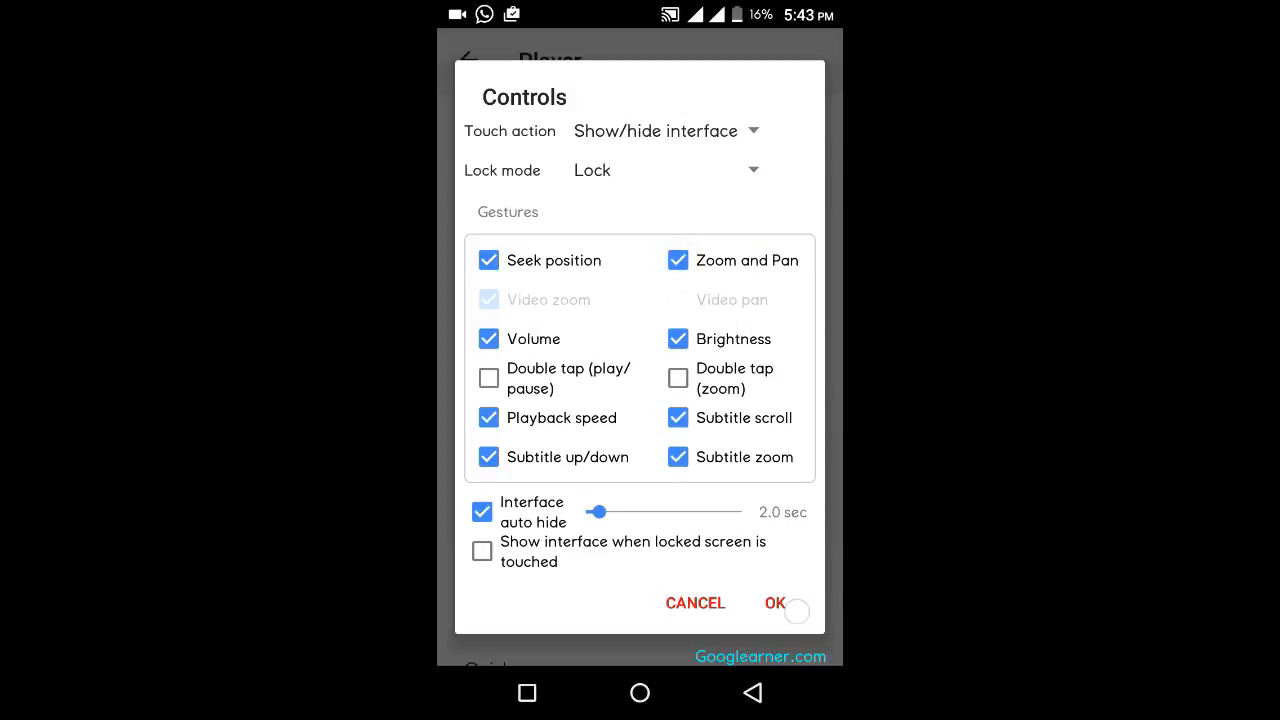
Confirm the Controls change and reopen the Haseeno Ka Deewana video from the list
click(776, 604)
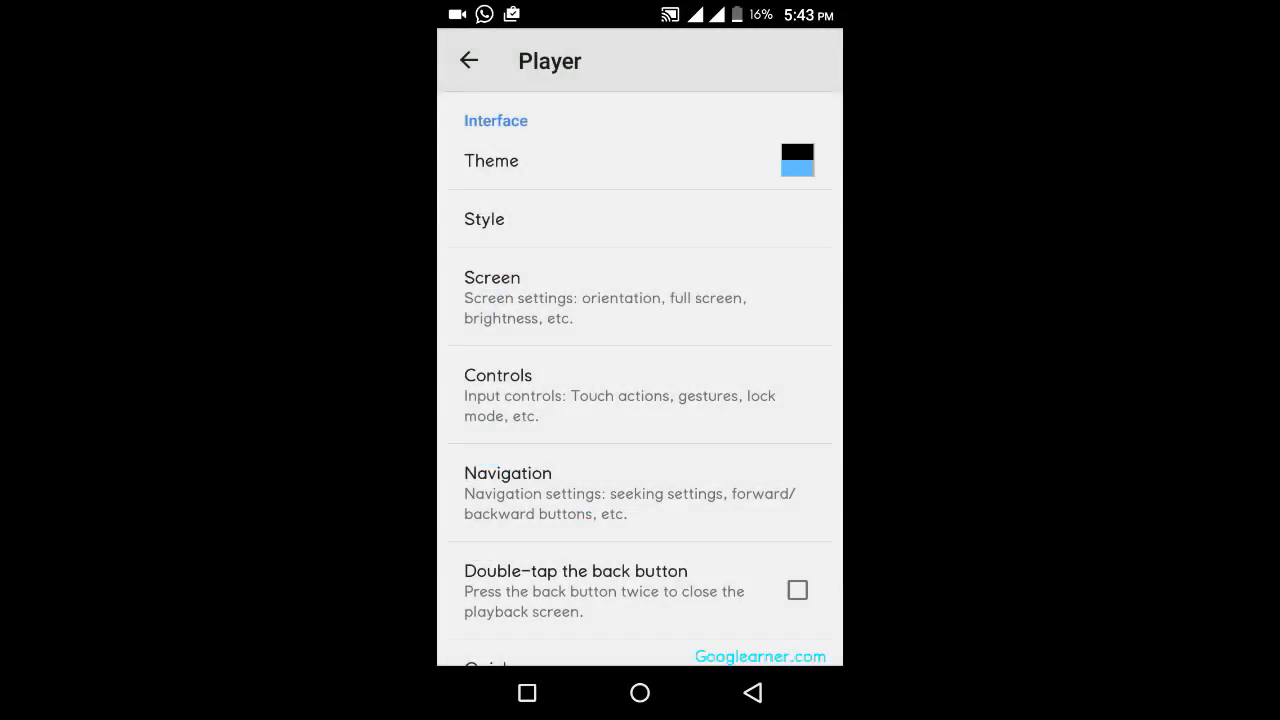
click(468, 60)
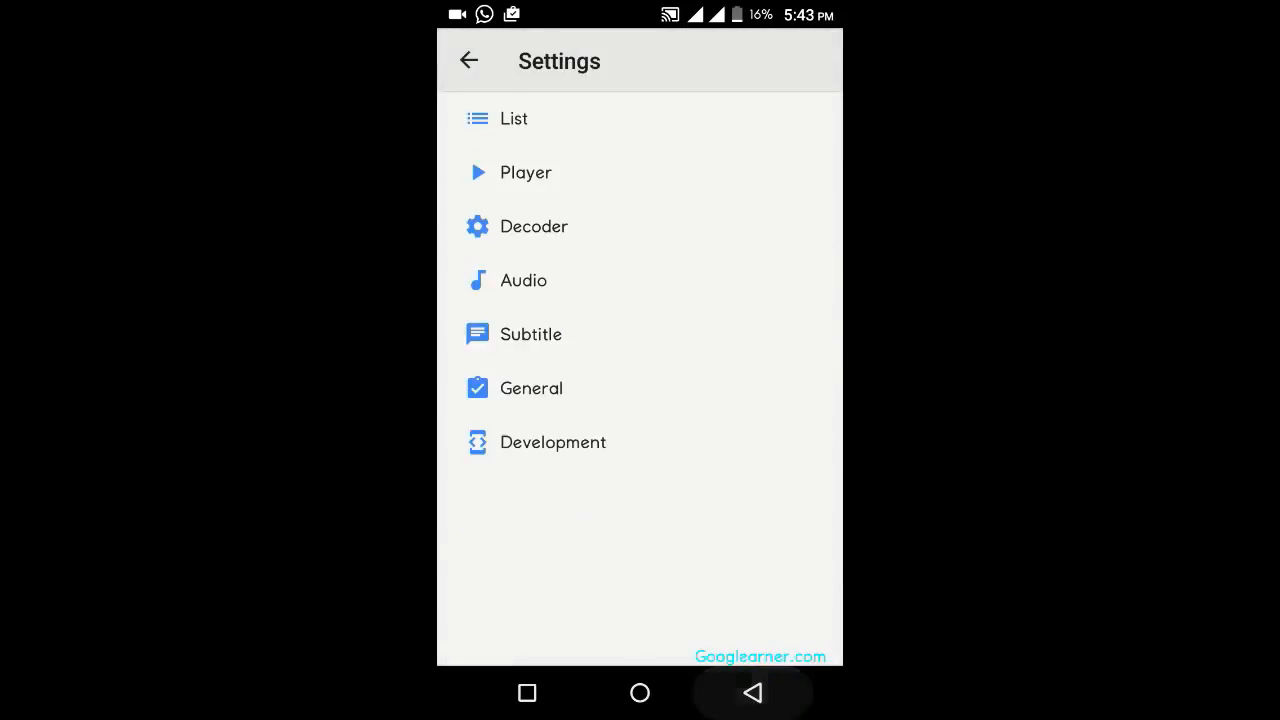
click(468, 60)
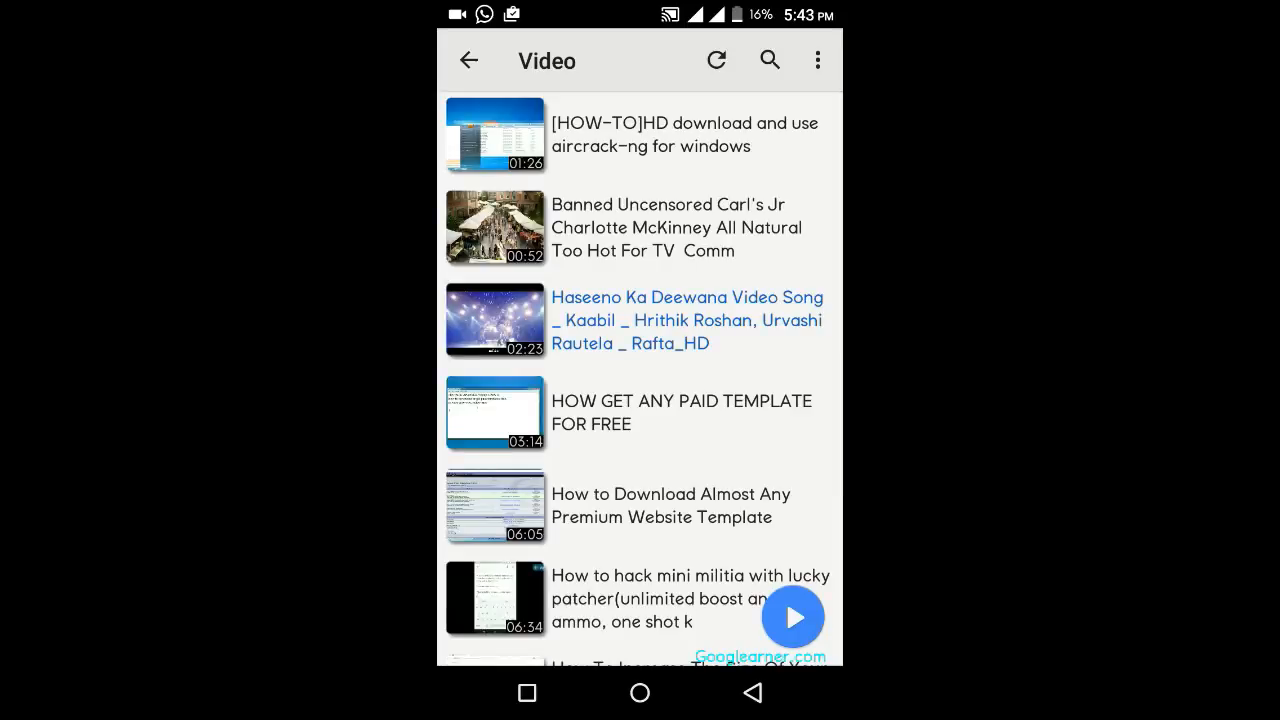
click(640, 320)
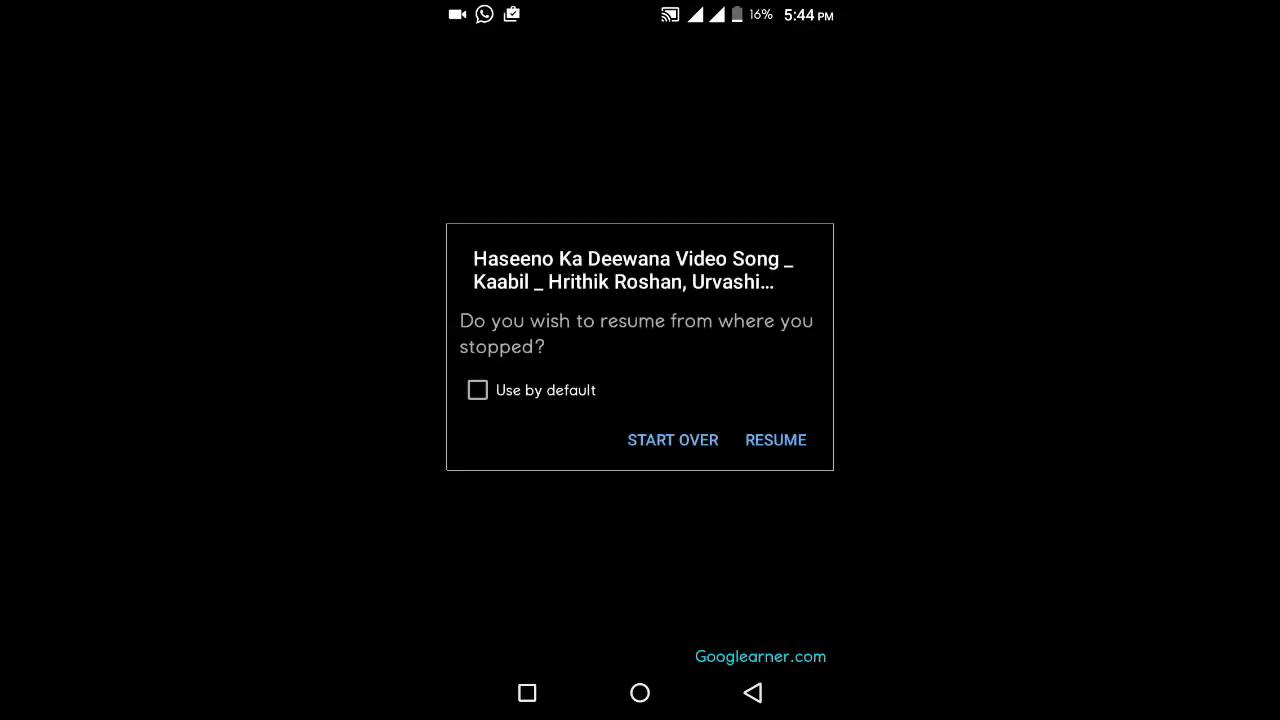